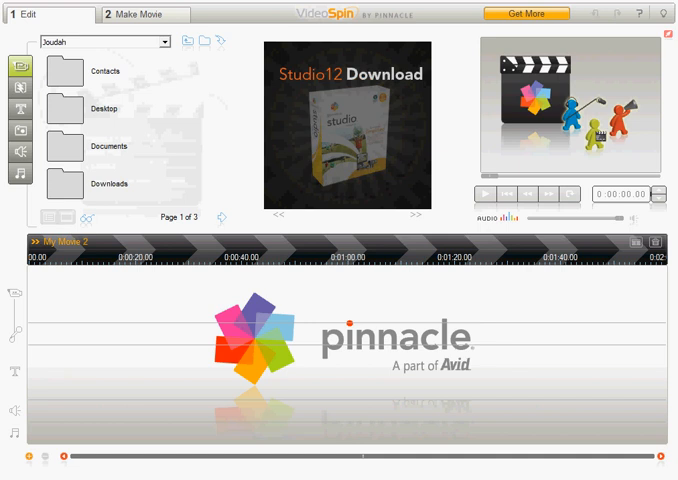
Browse to the Pictures folder and start a new title from the title track
{"action": "left_click", "coordinate": [234, 216]}
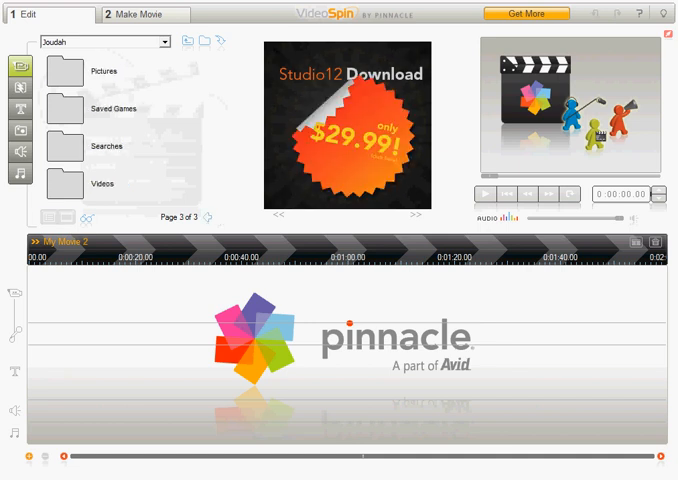
{"action": "left_click", "coordinate": [104, 40]}
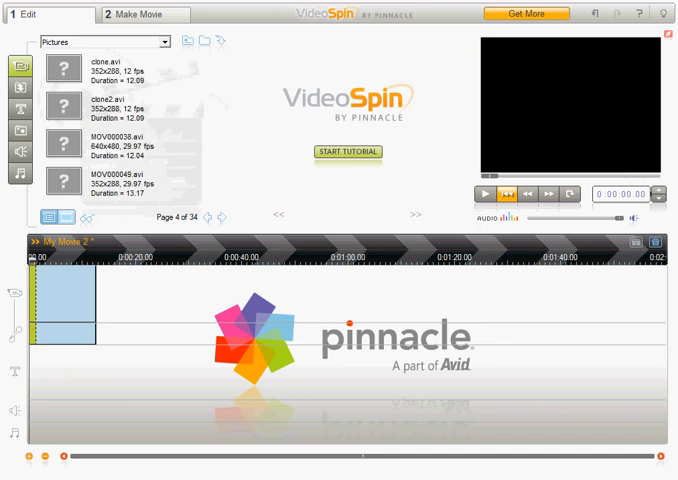
{"action": "right_click", "coordinate": [64, 304]}
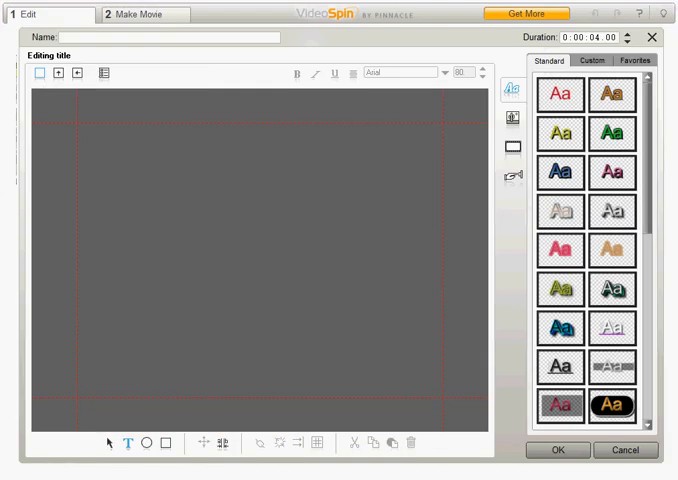
Add a text box to the title canvas and try typing 'Myoyyootubevideo' into it
{"action": "scroll", "scroll_direction": "down", "scroll_amount": 3}
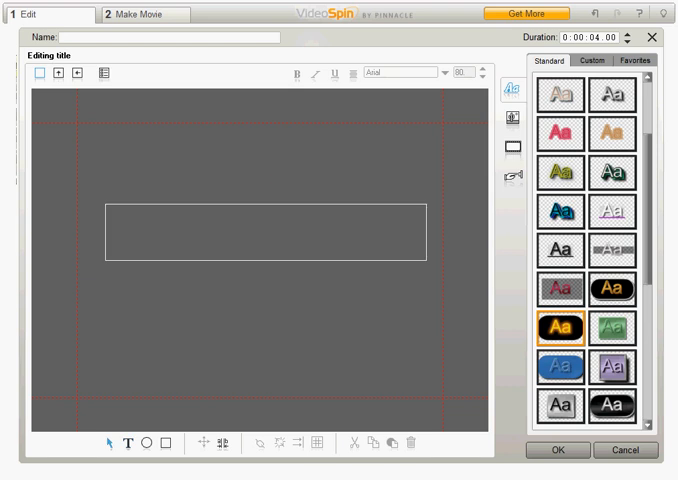
{"action": "left_click", "coordinate": [264, 232]}
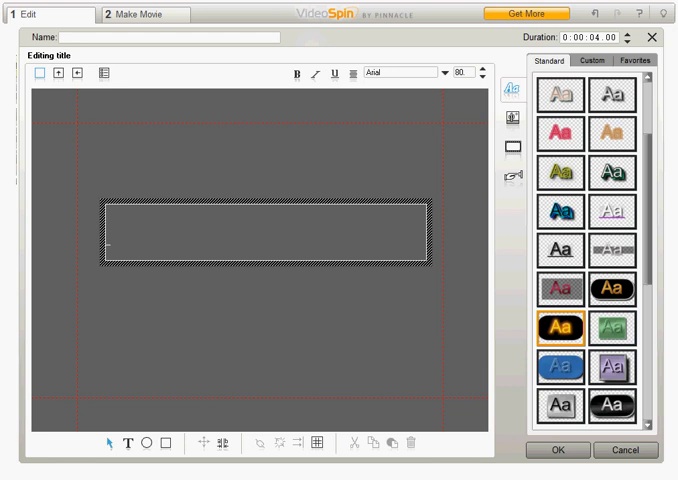
{"action": "type", "text": "Myo"}
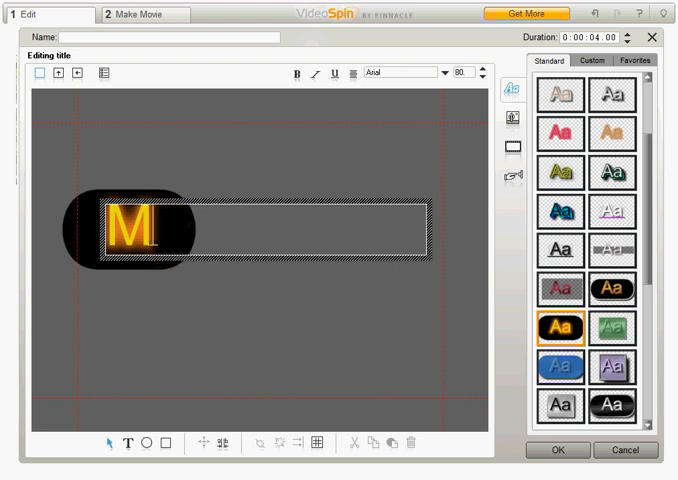
{"action": "type", "text": "yyootub"}
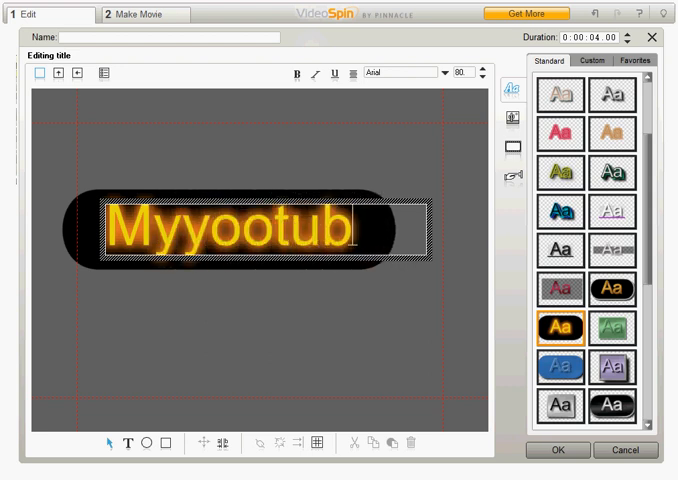
{"action": "type", "text": "evideo"}
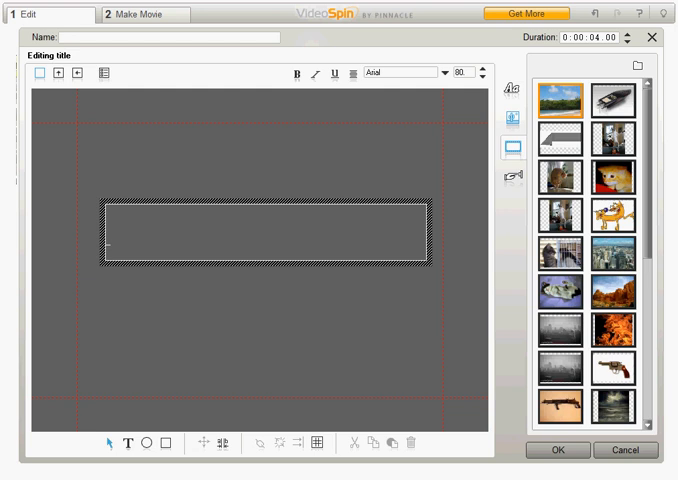
{"action": "mouse_move", "coordinate": [512, 150]}
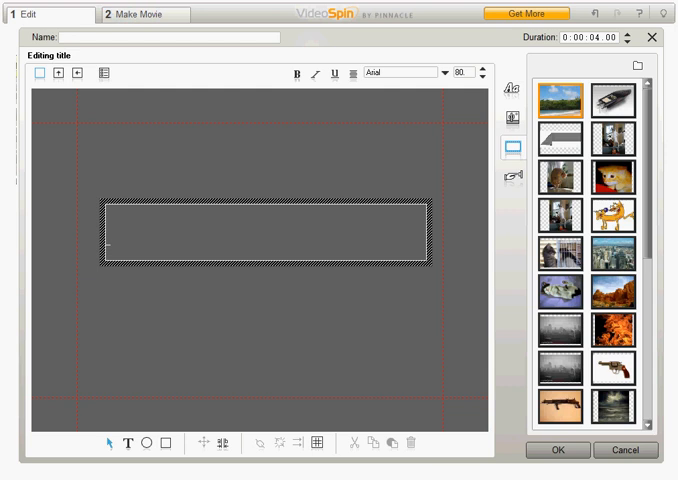
Enter 'myyootubevideo' as the title text in the glowing orange style
{"action": "type", "text": "myyoo"}
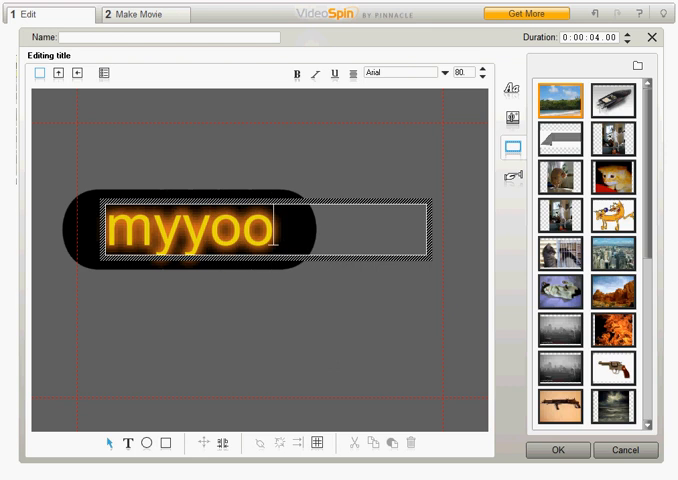
{"action": "type", "text": "tubevide"}
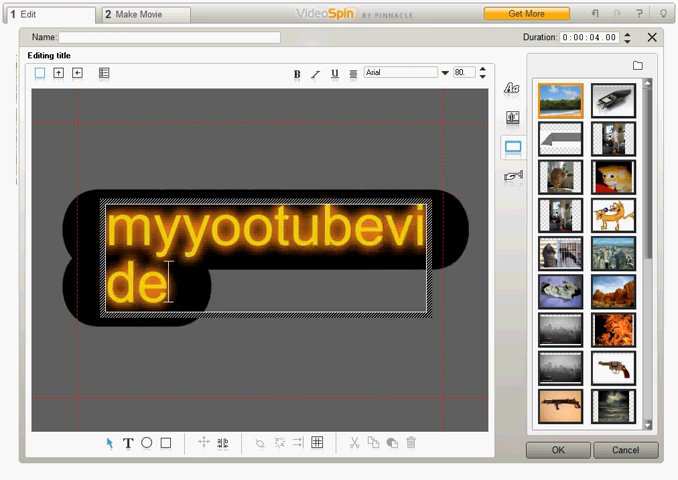
{"action": "type", "text": "o"}
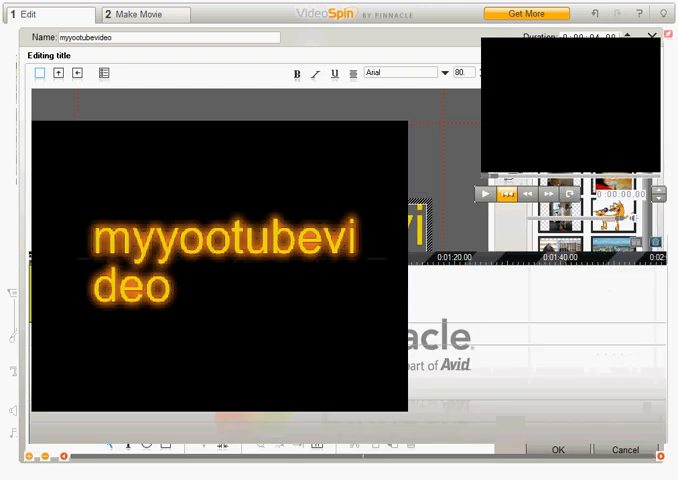
Save the finished title and add a video clip from the 2008-07-26 album to the project
{"action": "left_click", "coordinate": [558, 448]}
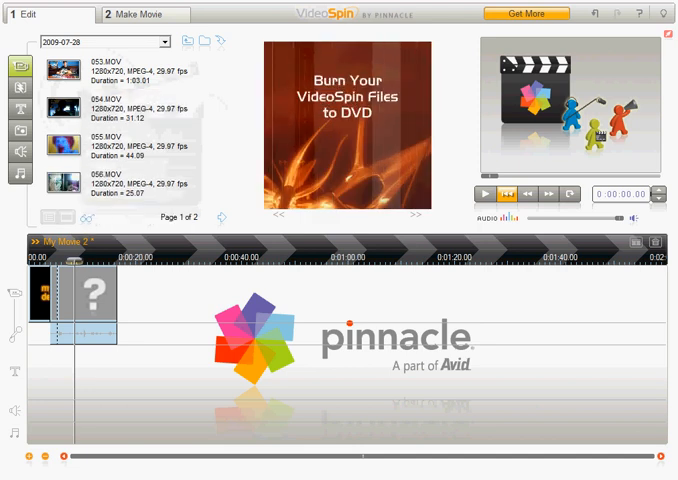
{"action": "right_click", "coordinate": [62, 140]}
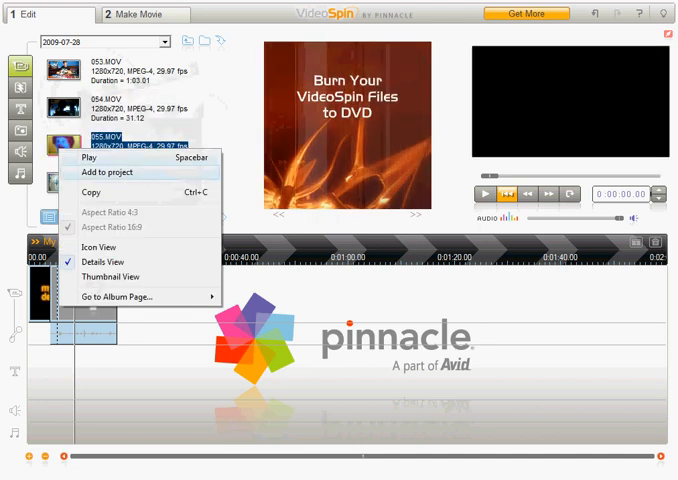
{"action": "left_click", "coordinate": [108, 172]}
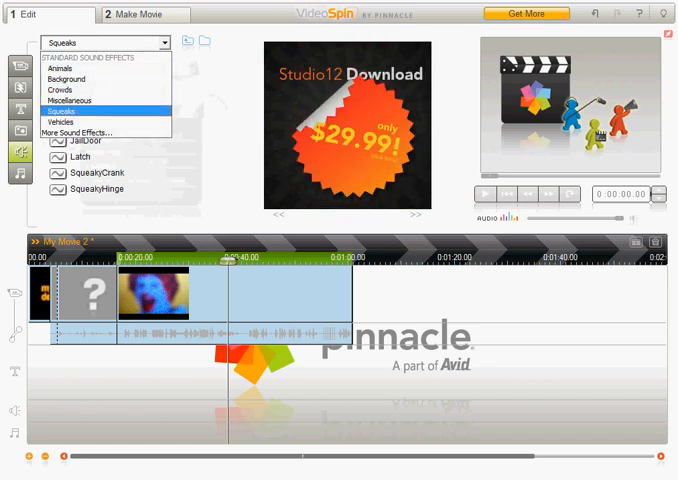
Add a Miscellaneous Fire sound effect under the clip and play/pause the preview several times
{"action": "left_click", "coordinate": [68, 100]}
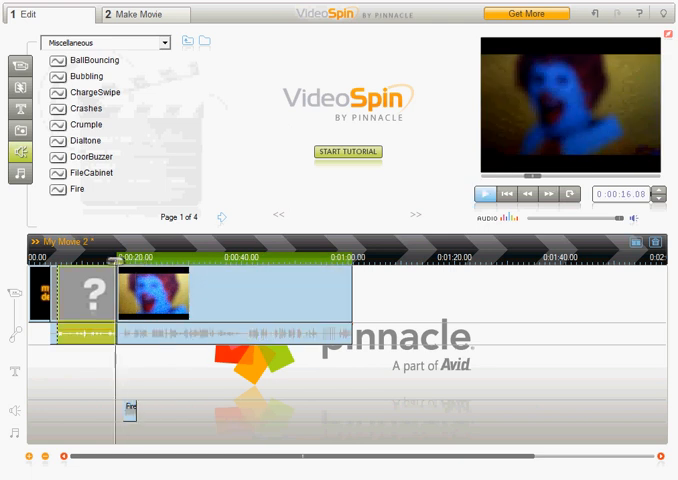
{"action": "left_click", "coordinate": [480, 196]}
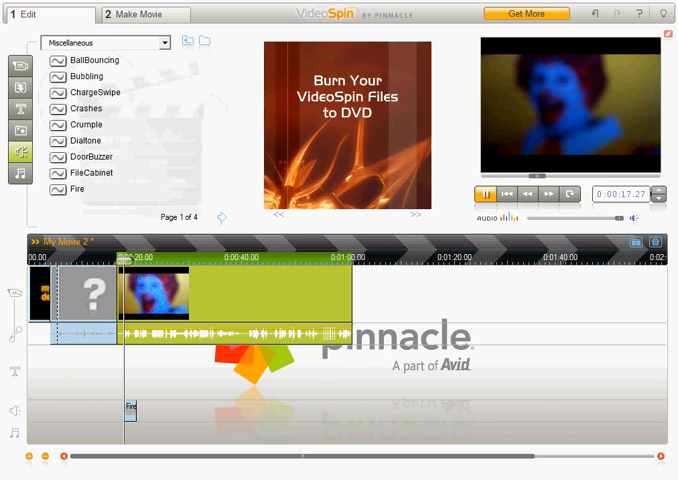
{"action": "left_click", "coordinate": [484, 196]}
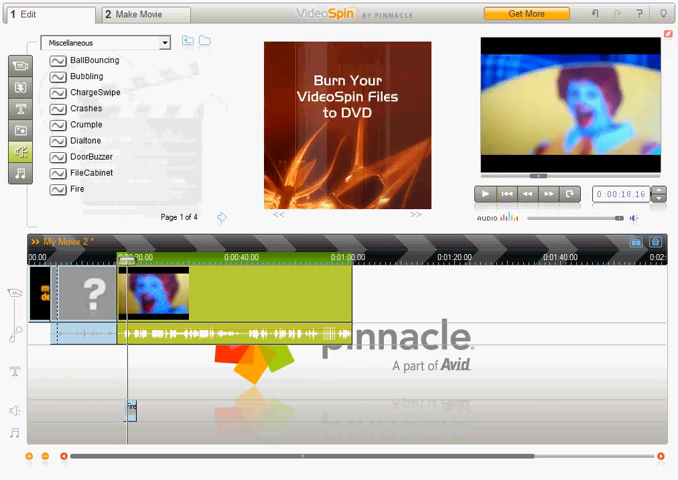
{"action": "left_click", "coordinate": [484, 196]}
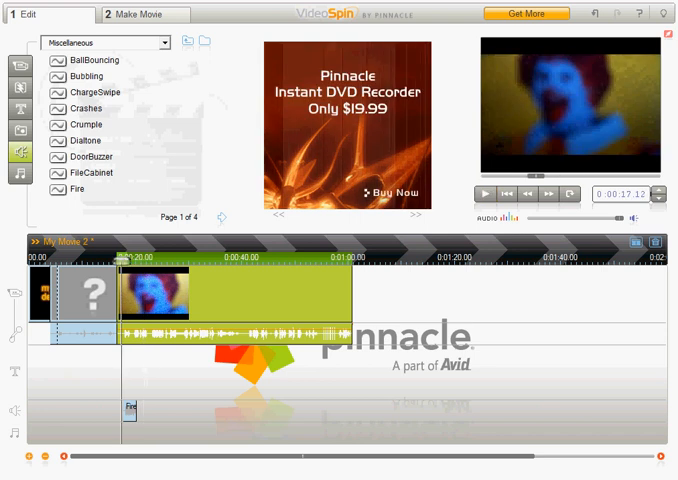
{"action": "left_click", "coordinate": [484, 196]}
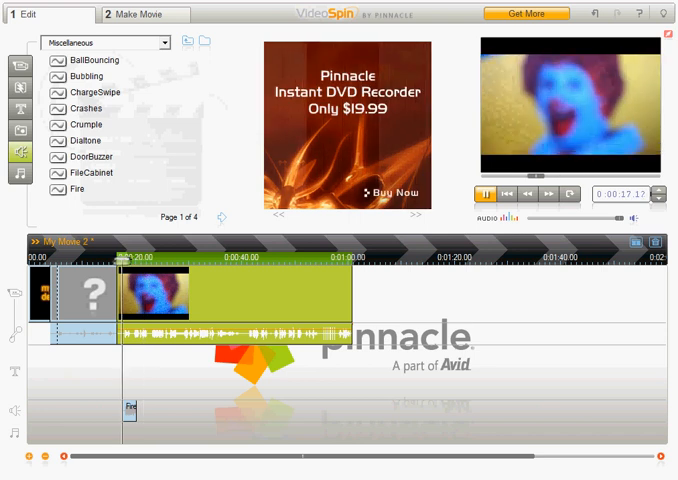
{"action": "left_click", "coordinate": [484, 196]}
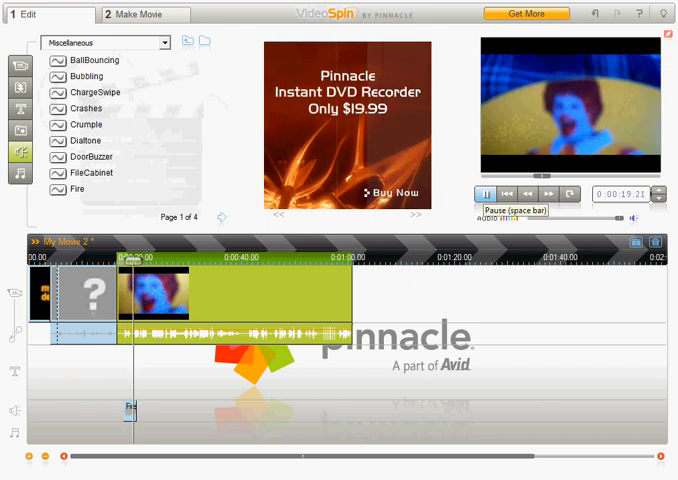
{"action": "left_click", "coordinate": [484, 196]}
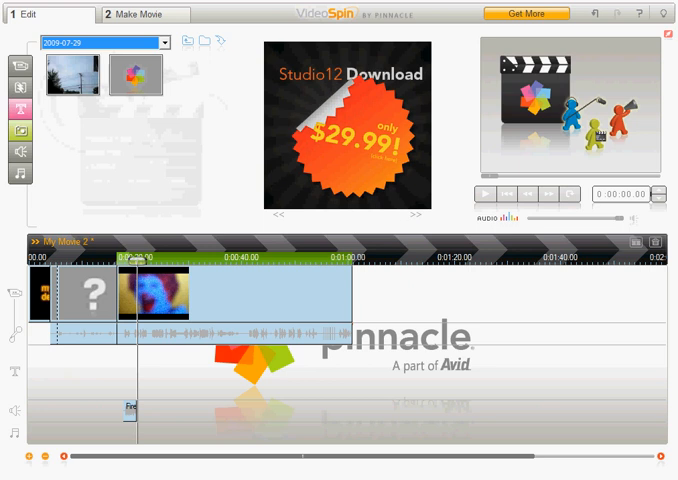
Show the transitions collection and preview one of the 3D transitions
{"action": "left_click", "coordinate": [104, 42]}
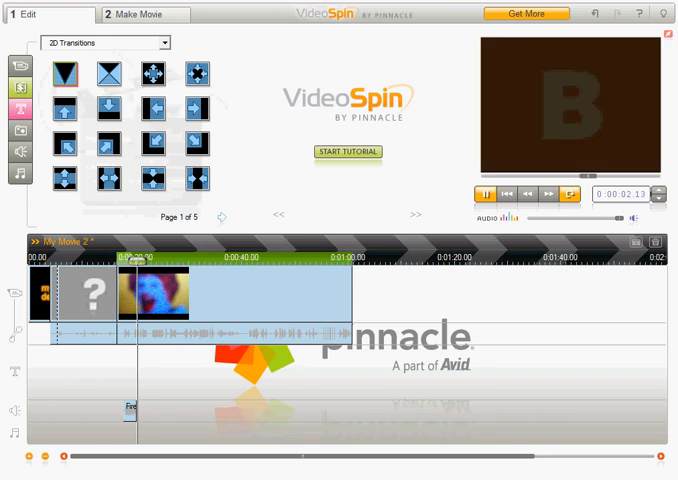
{"action": "left_click", "coordinate": [16, 68]}
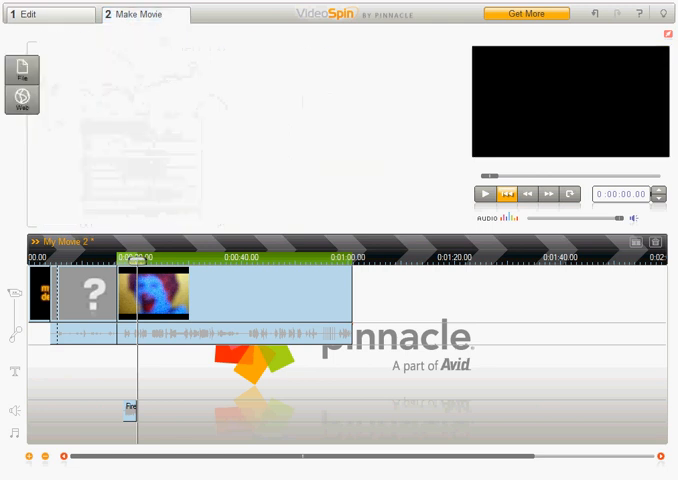
Choose Web output for YouTube with the Best Quality preset and bring up the upload details form
{"action": "left_click", "coordinate": [22, 98]}
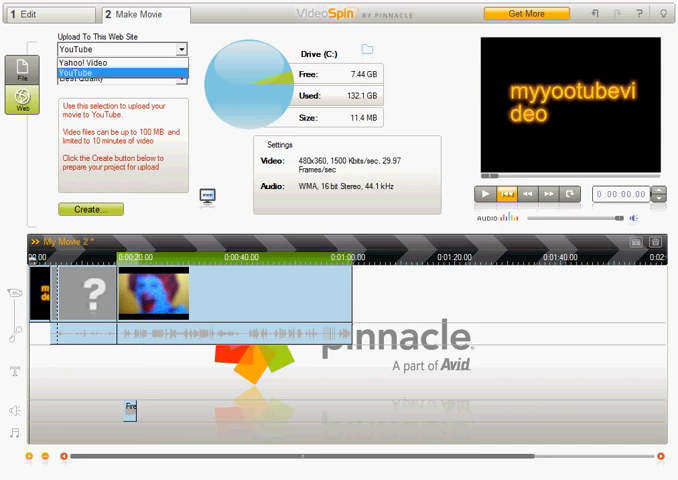
{"action": "left_click", "coordinate": [120, 78]}
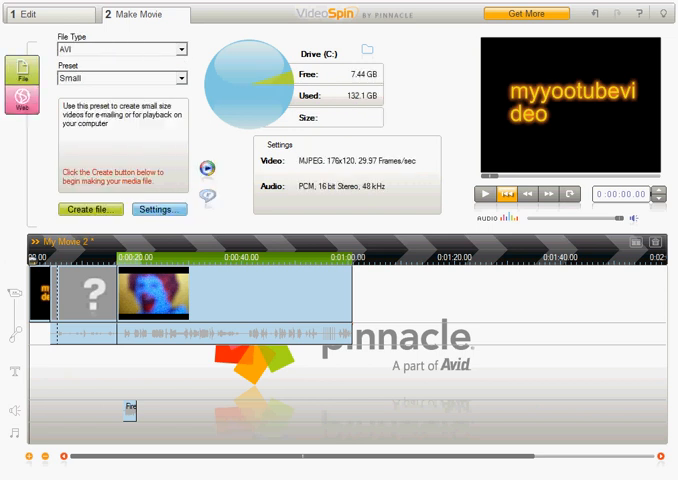
{"action": "left_click", "coordinate": [22, 96]}
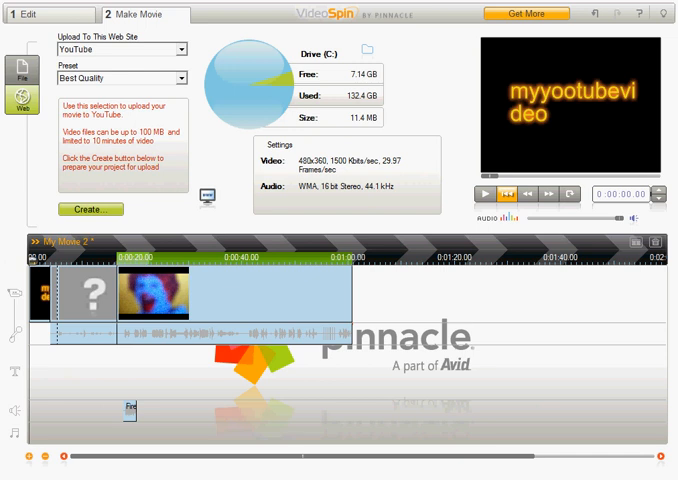
{"action": "left_click", "coordinate": [88, 208]}
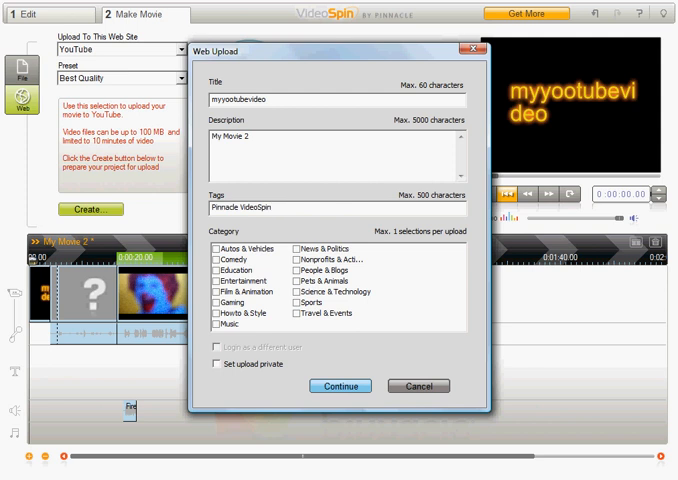
Close the Web Upload details form, keeping the YouTube Best Quality settings
{"action": "left_click", "coordinate": [416, 384]}
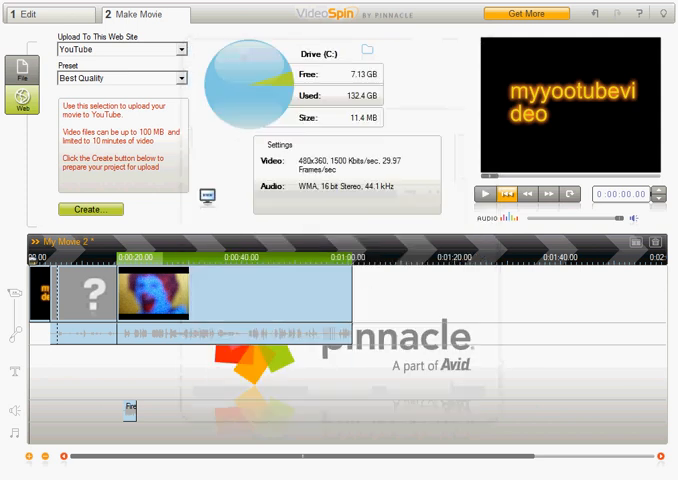